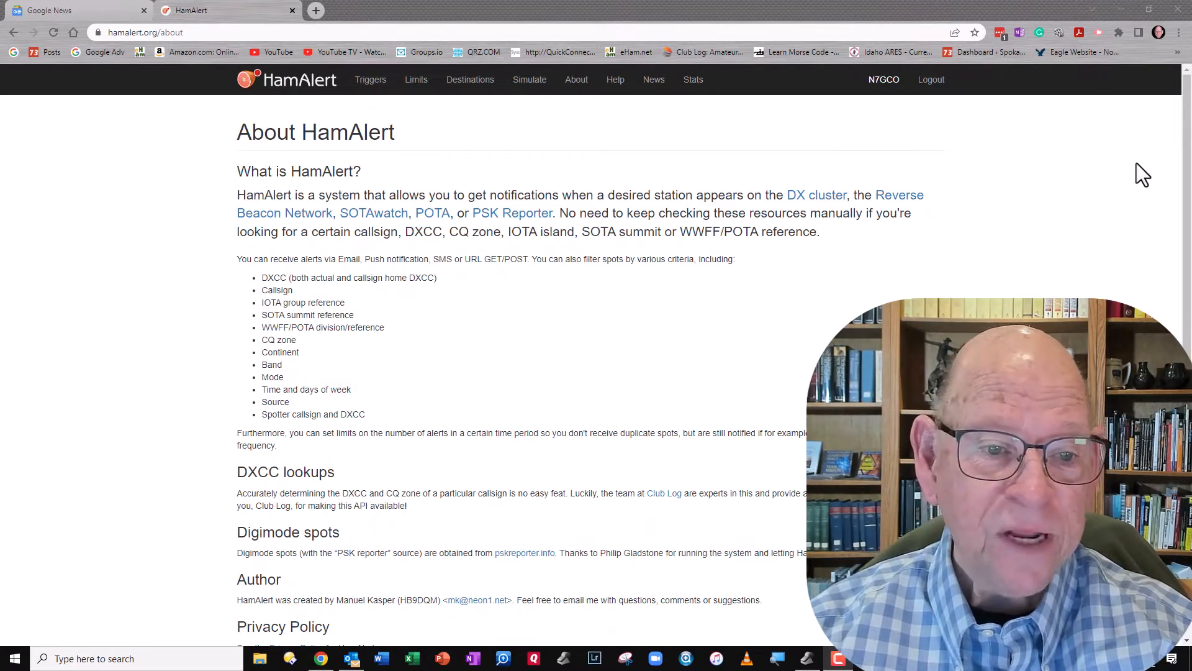
- Open the Destinations page from the top navigation bar
click(469, 79)
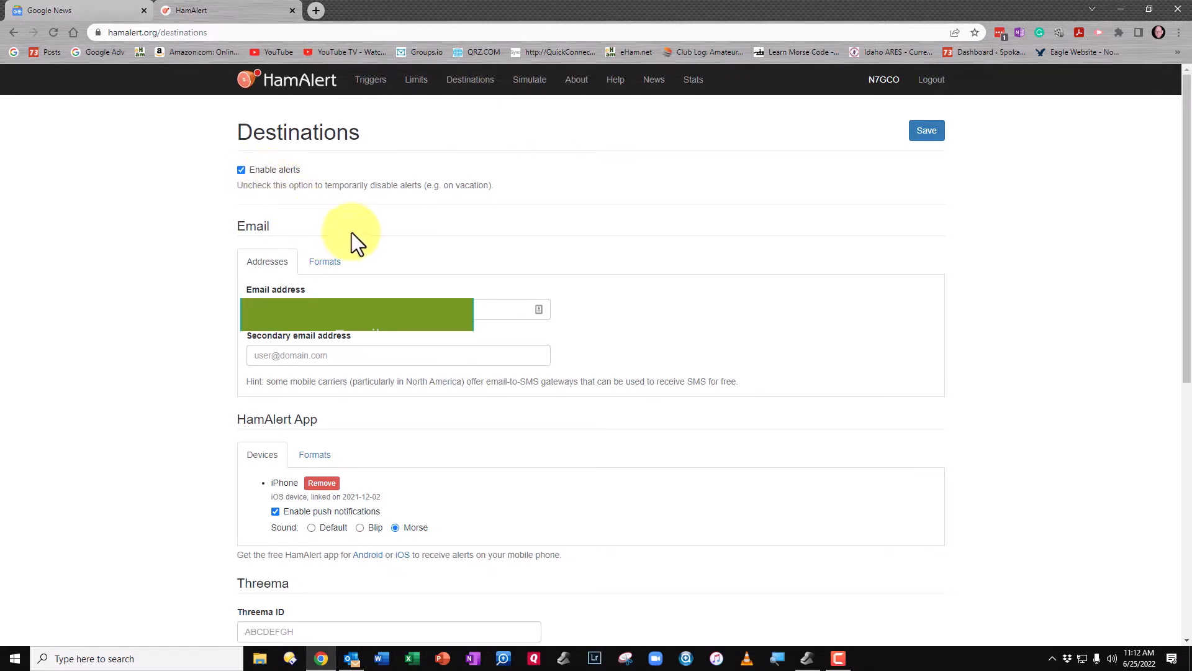
scroll(down, 3)
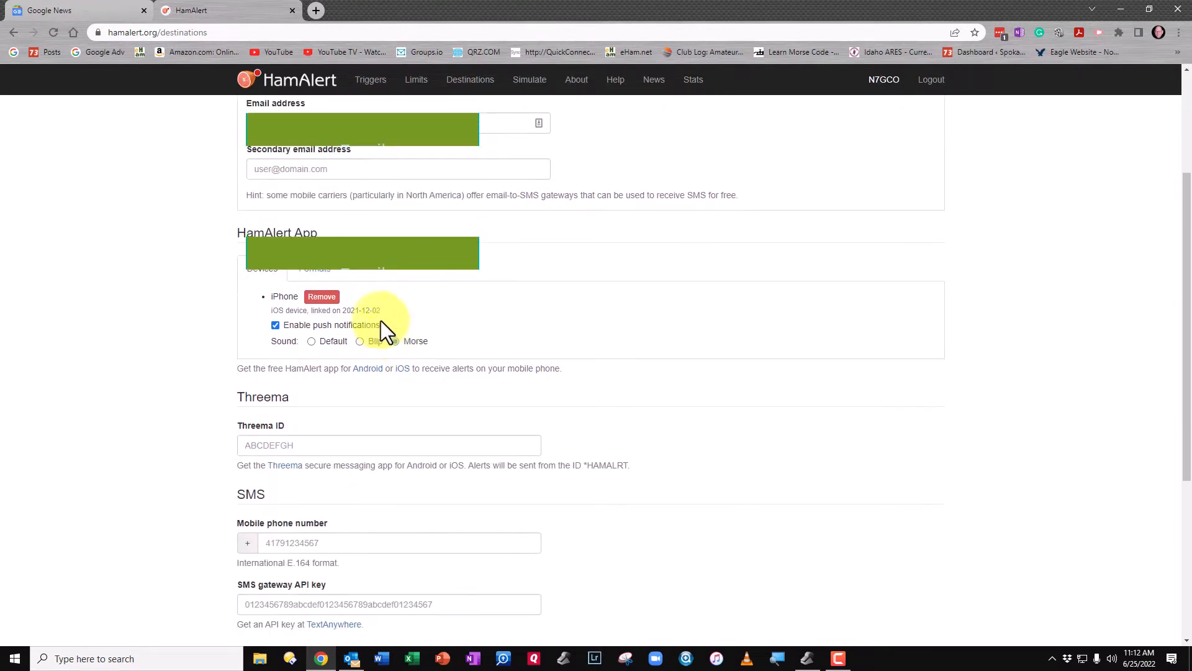
click(395, 341)
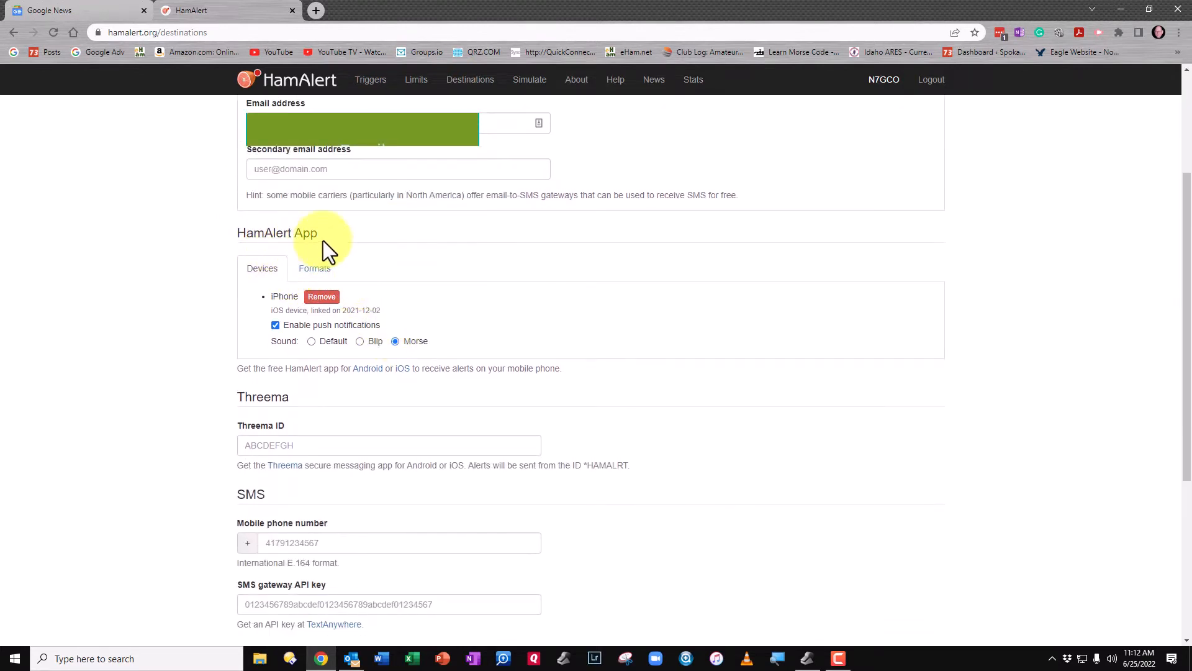
scroll(down, 3)
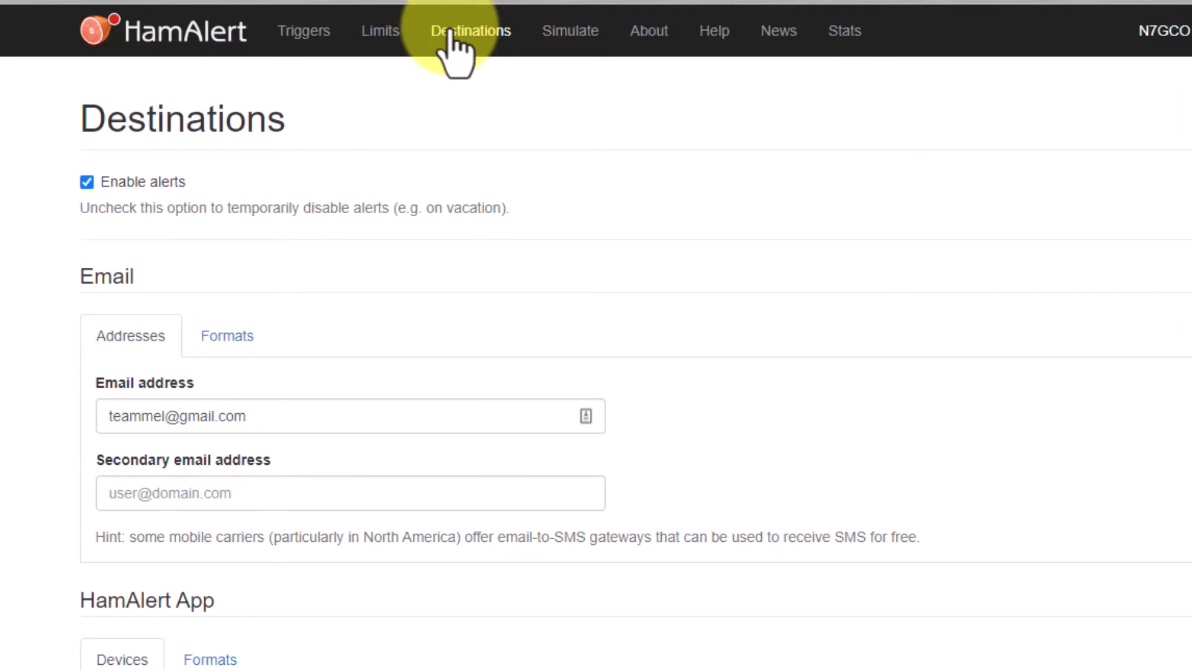
- Show the Triggers page listing the email trigger for four modes and 77 DXCCs
click(304, 30)
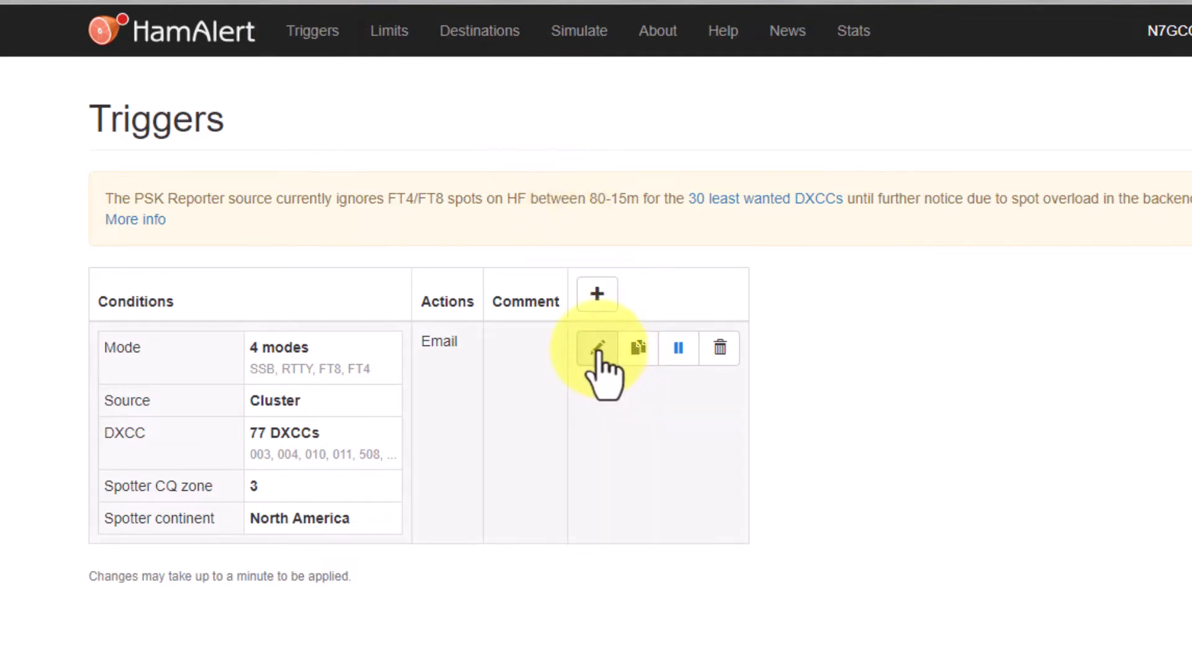
- Open the email trigger's edit form and review its four selected modes
click(597, 348)
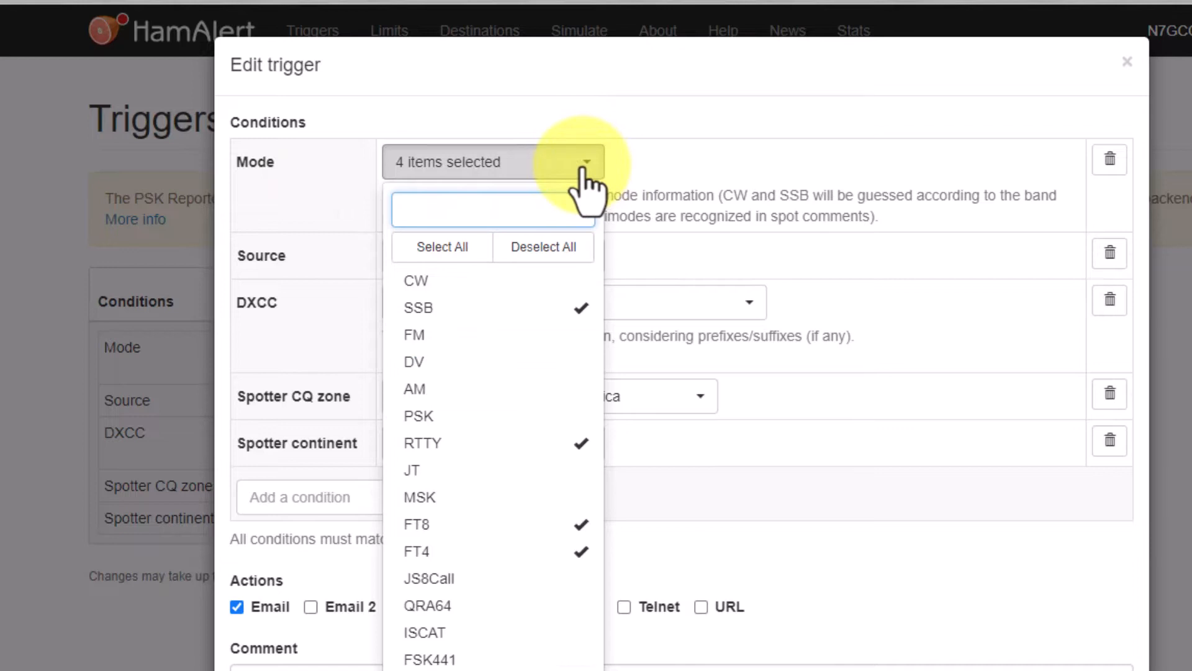
click(586, 162)
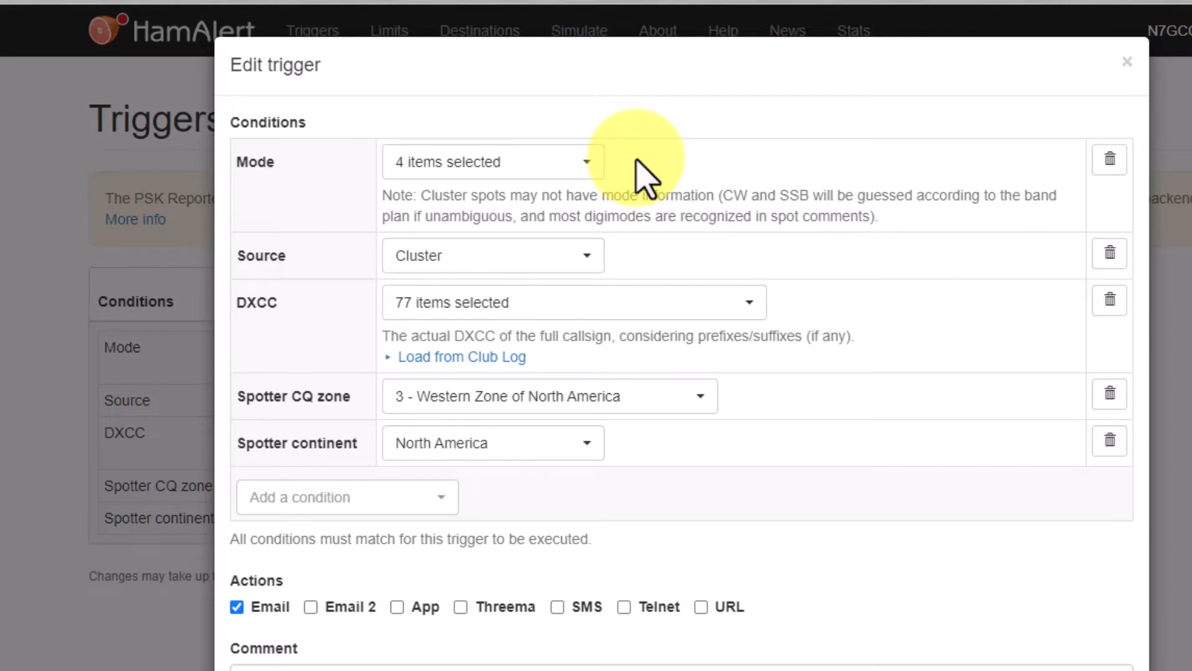
- Expand the trigger's DXCC list to see the 77 checked countries
click(573, 302)
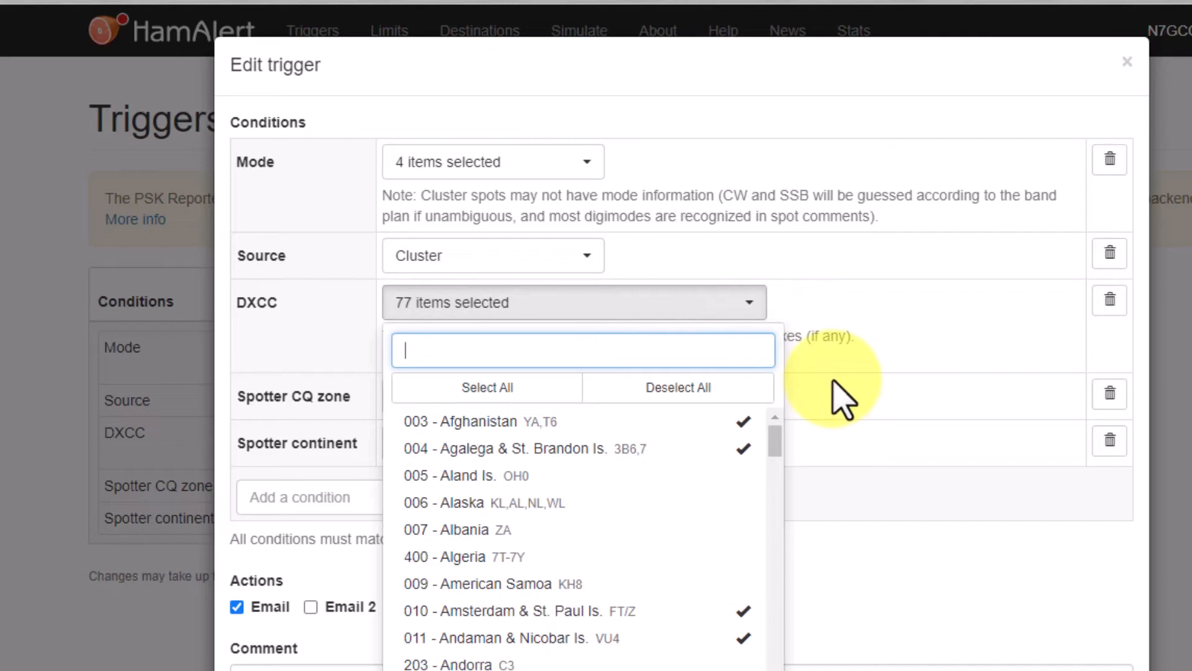